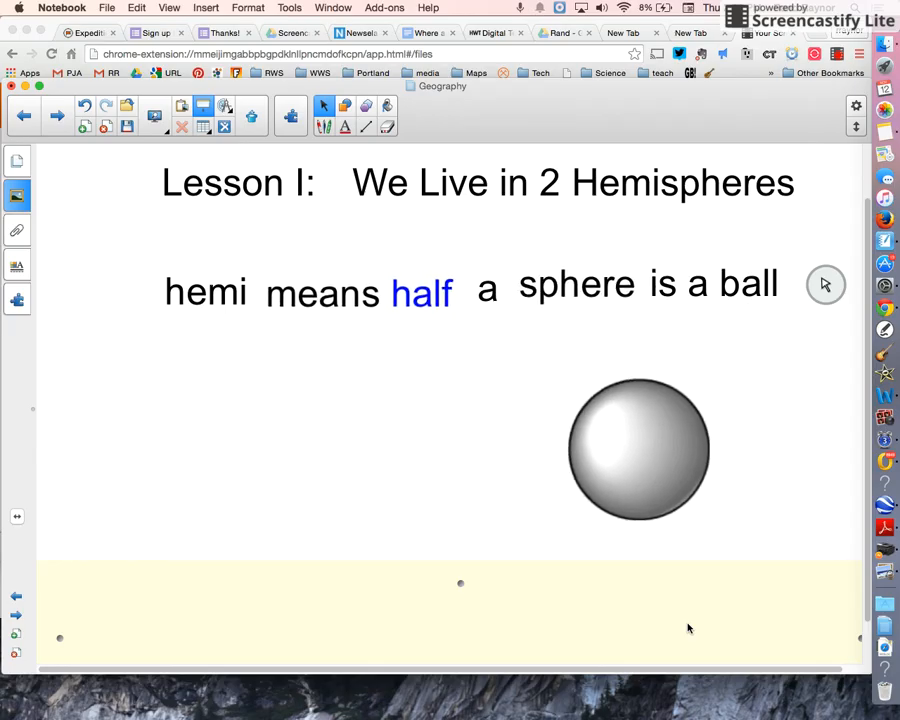
# Move 'hemi' down beside 'sphere' to form 'hemisphere' and underline it in ink.
pyautogui.moveTo(204, 292); pyautogui.dragTo(296, 412)
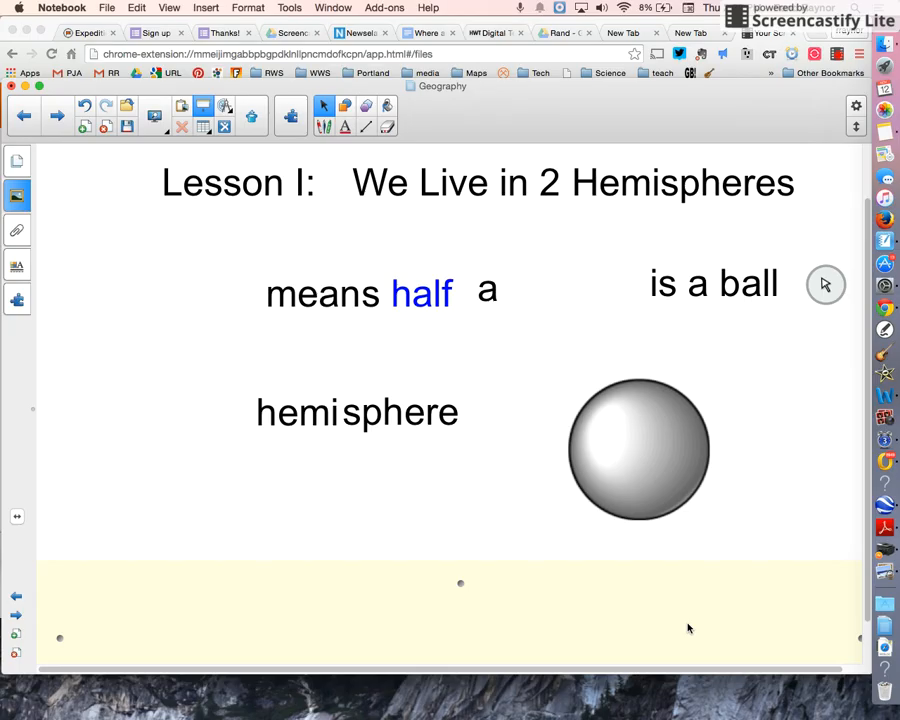
pyautogui.click(324, 128)
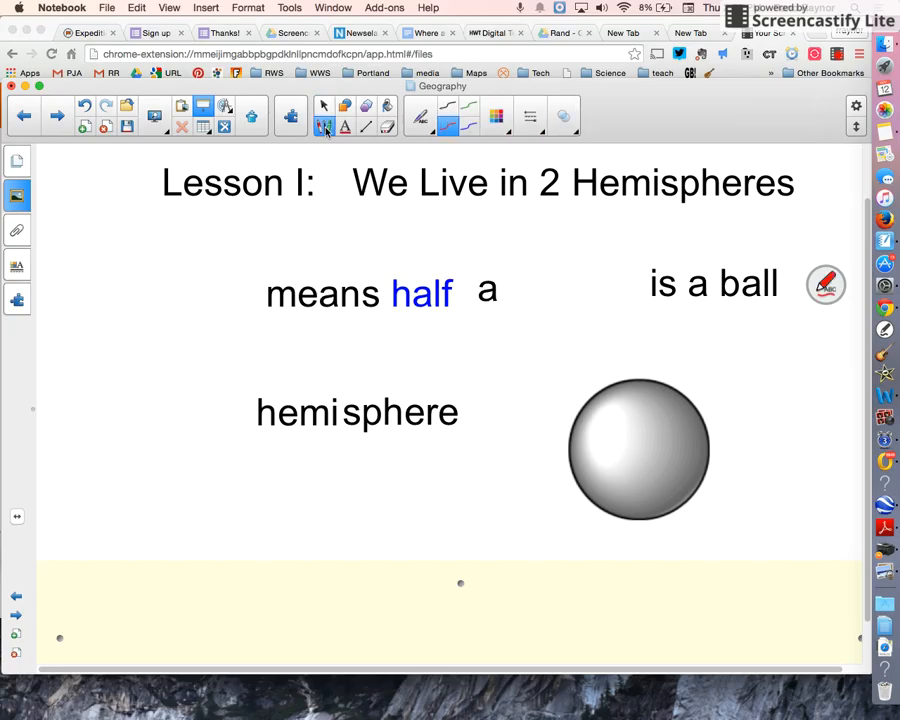
pyautogui.moveTo(572, 452); pyautogui.dragTo(710, 452)
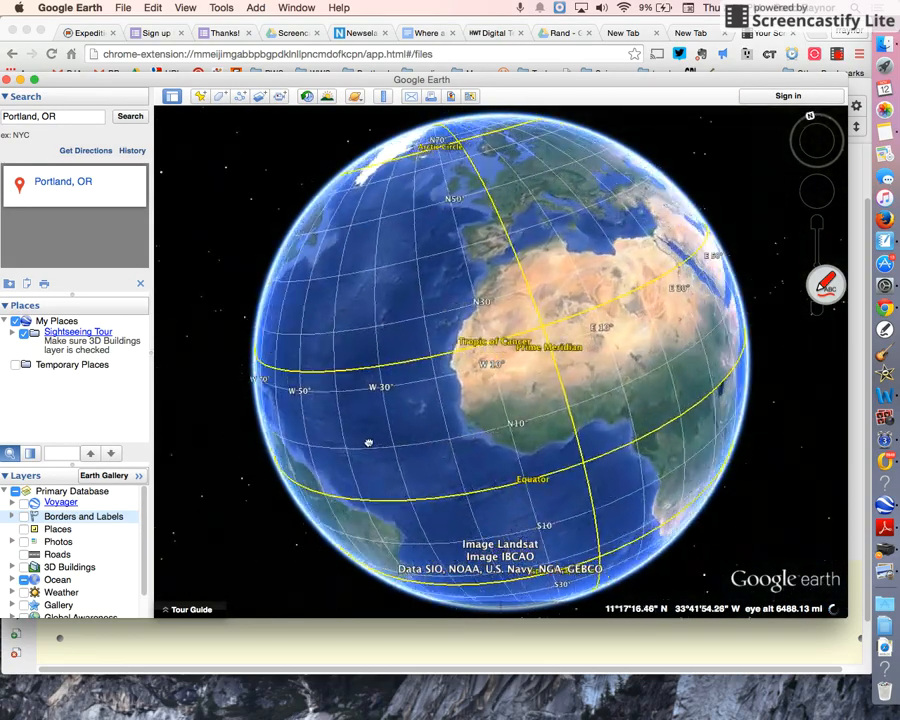
# Loop red ink around the Tropic of Cancer over Africa.
pyautogui.moveTo(368, 444); pyautogui.dragTo(624, 388)
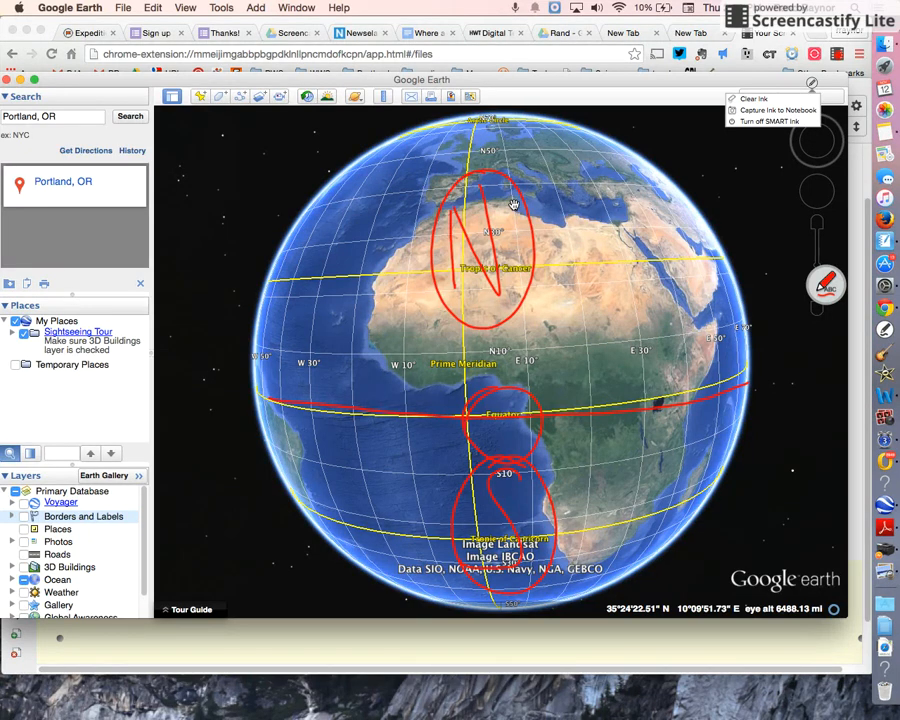
# Clear the red ink, then mark the southern tropic on the Pacific side of the globe.
pyautogui.click(752, 98)
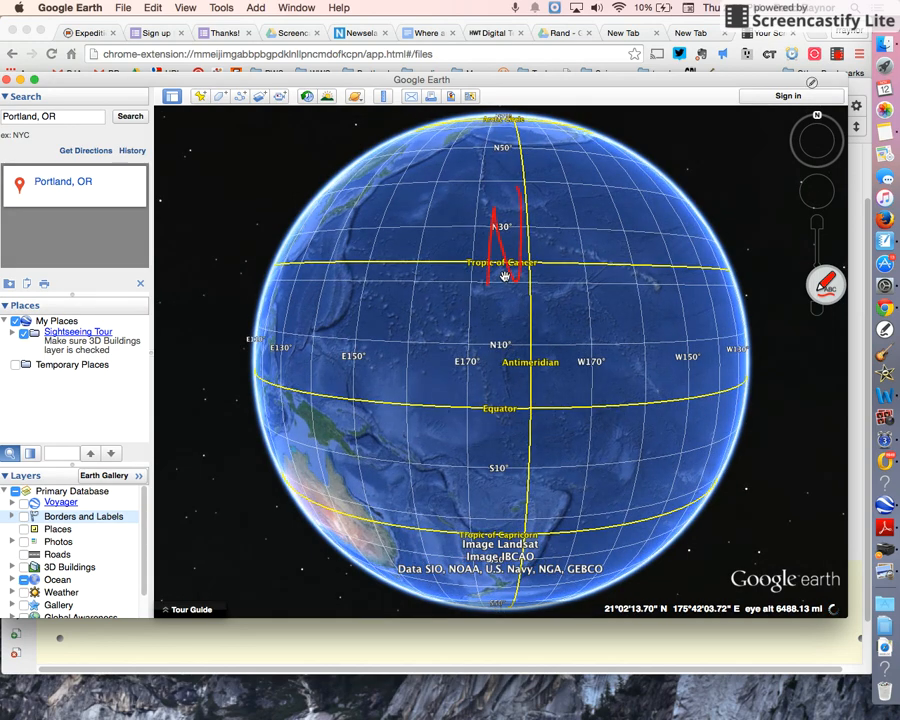
pyautogui.moveTo(490, 450); pyautogui.dragTo(520, 520)
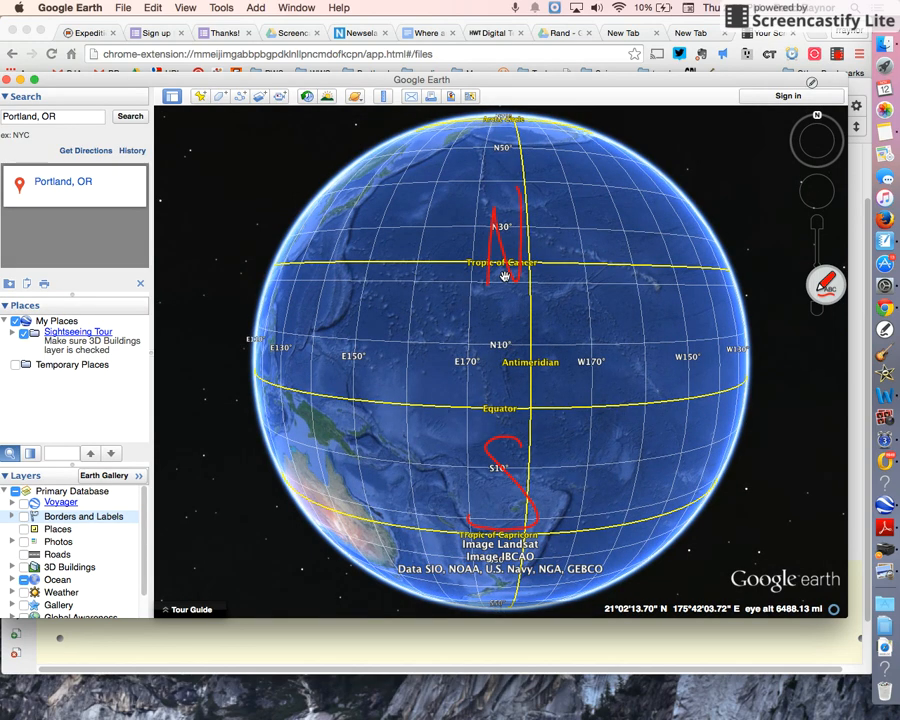
# Rotate the globe back to Africa and add a small red circle beside the W label.
pyautogui.moveTo(504, 276); pyautogui.dragTo(316, 376)
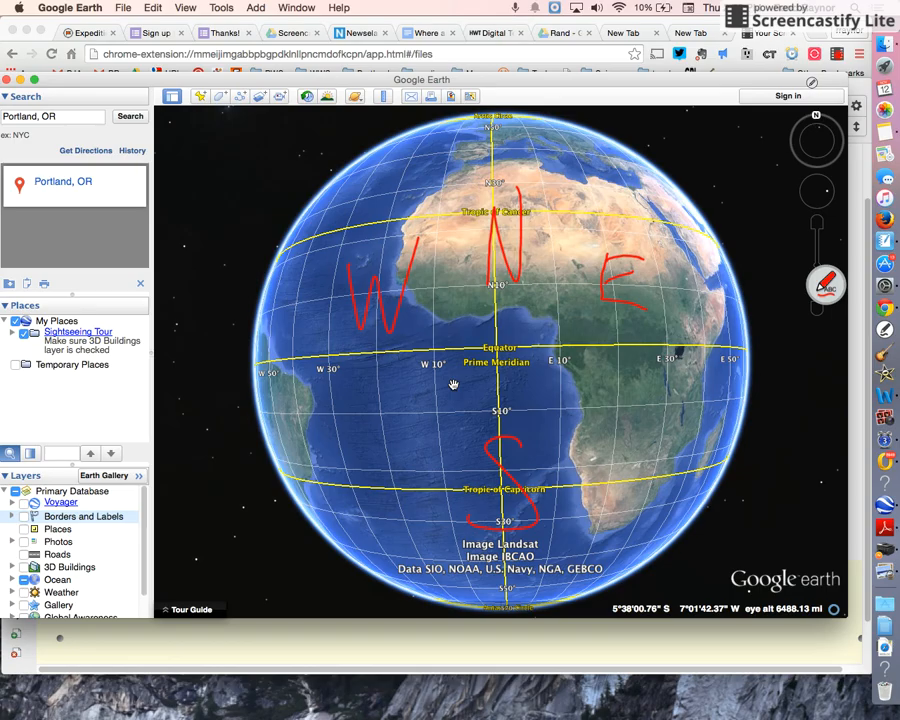
pyautogui.moveTo(430, 240); pyautogui.dragTo(444, 228)
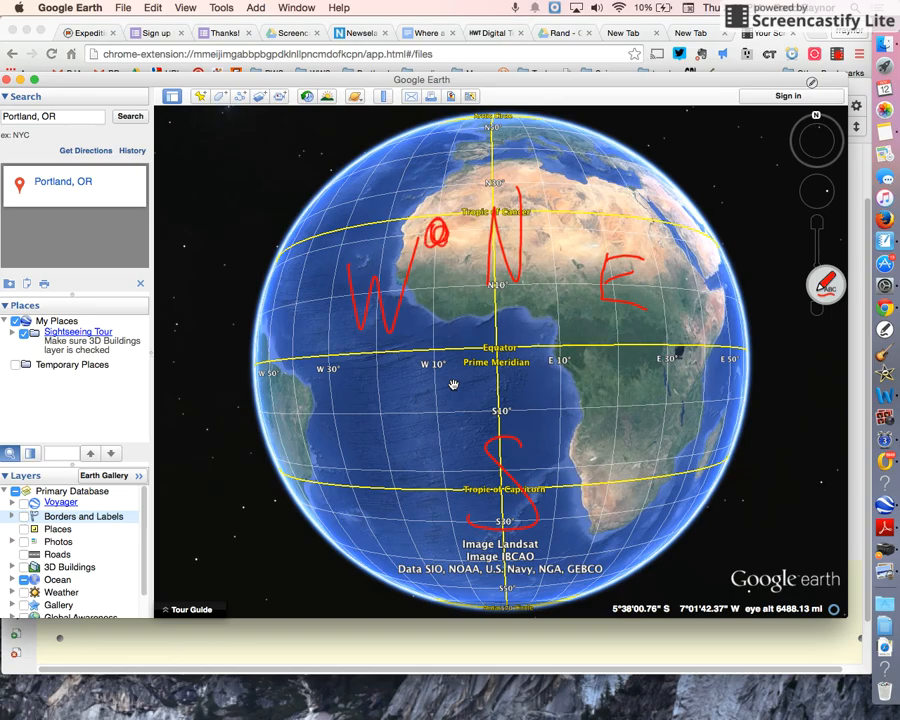